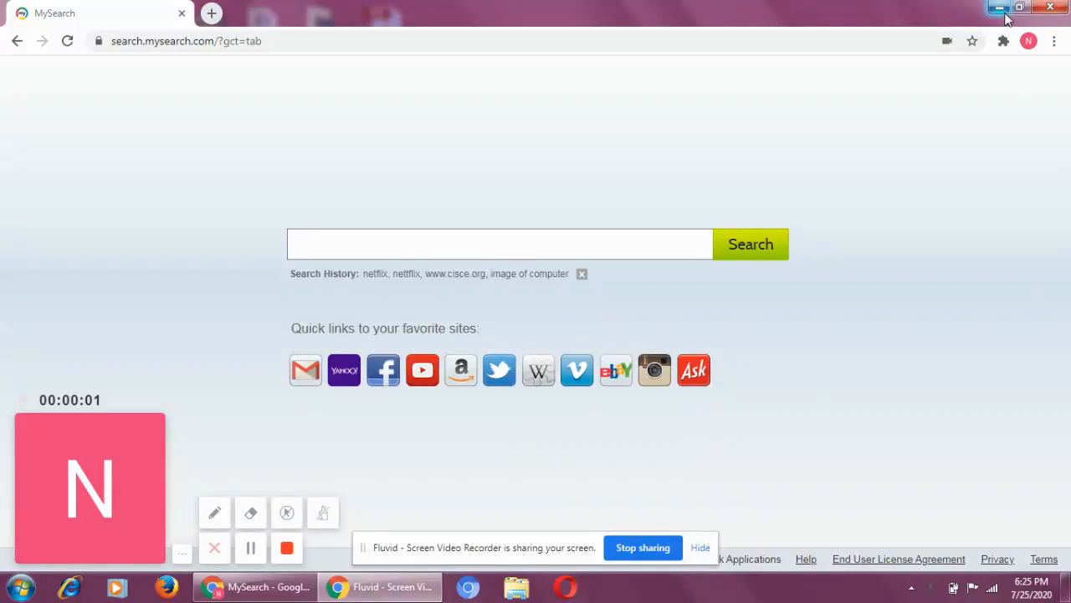
# Minimize Chrome to reveal the desktop, then launch a new Chrome profile window on MySearch
pyautogui.click(998, 7)
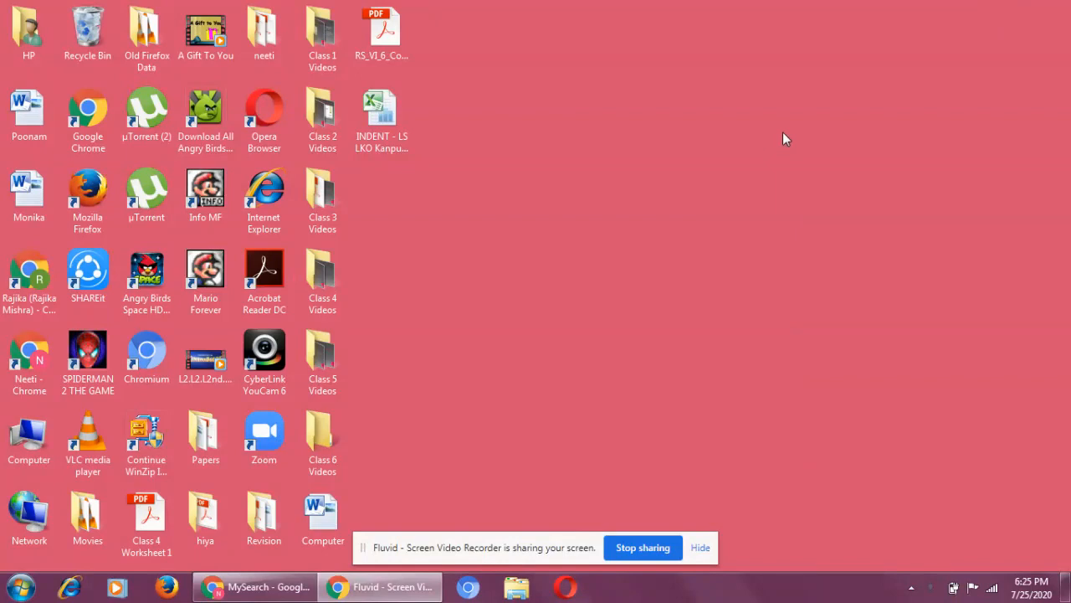
pyautogui.click(30, 271)
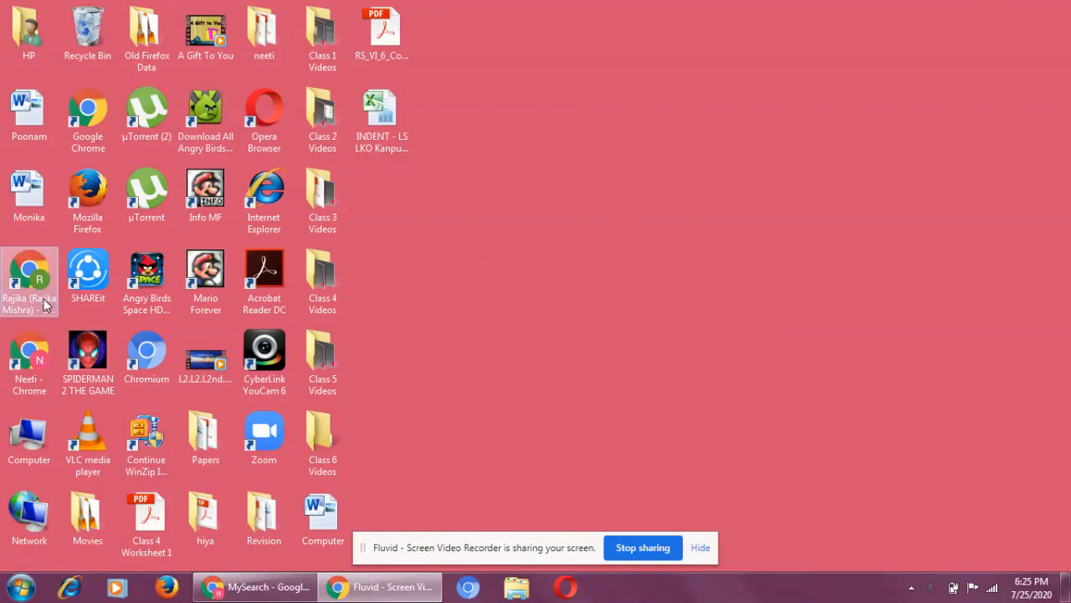
pyautogui.doubleClick(30, 351)
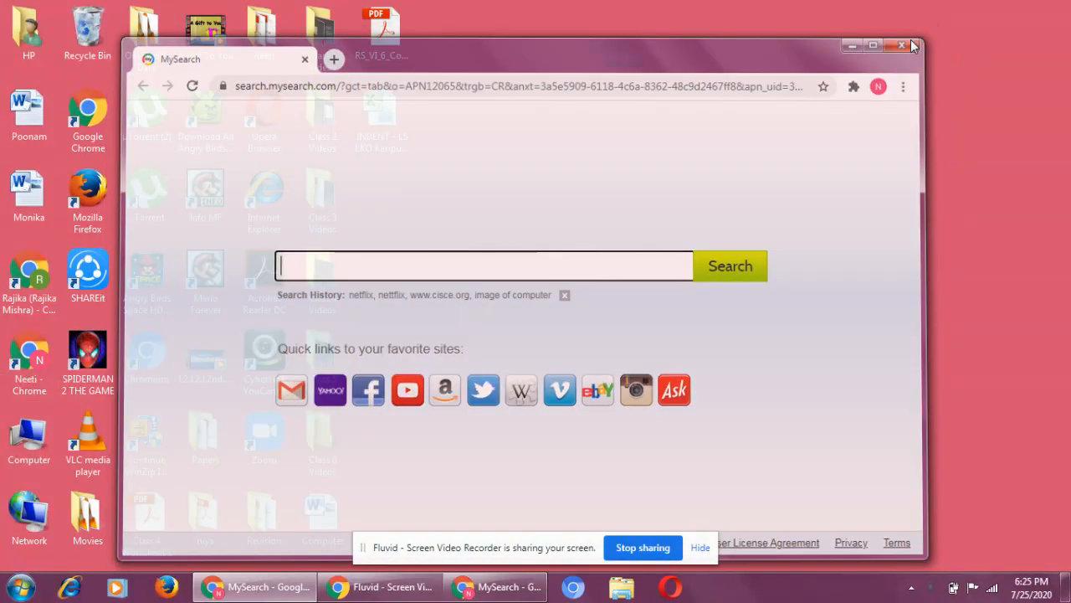
pyautogui.click(900, 45)
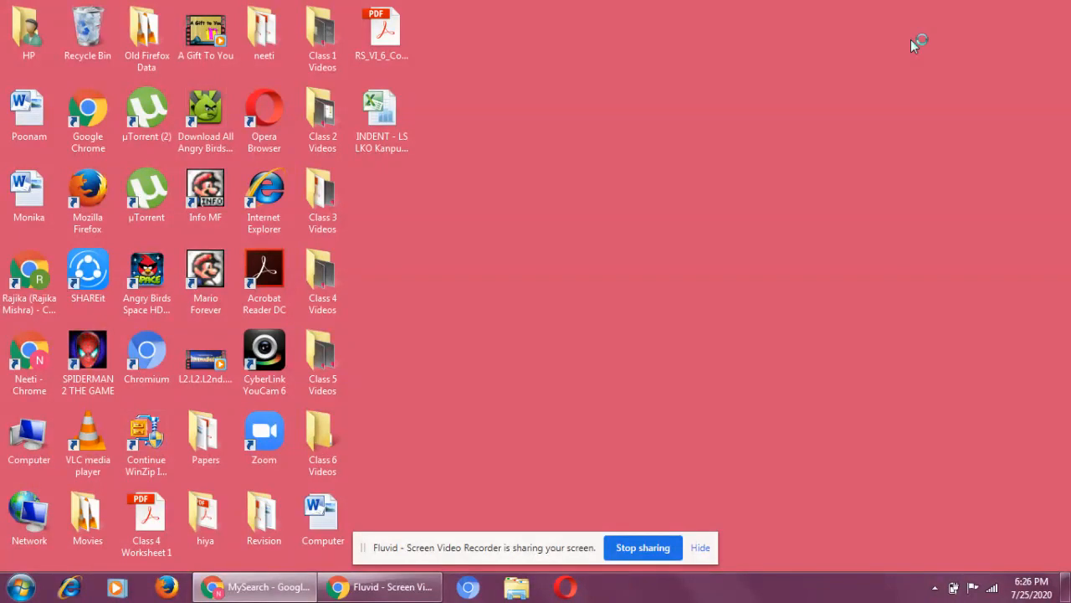
pyautogui.moveTo(914, 46)
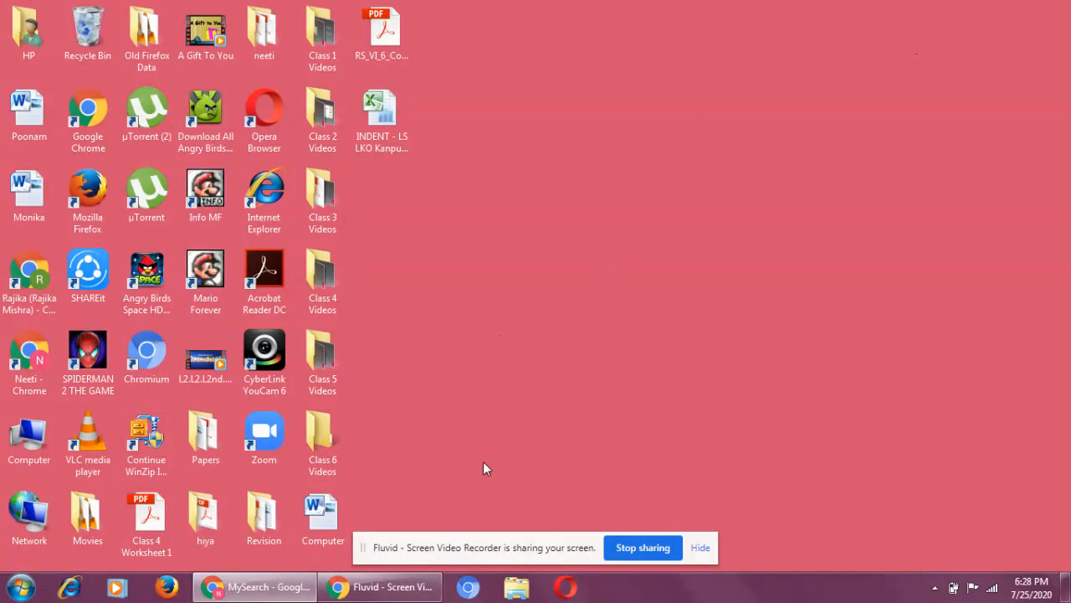
pyautogui.moveTo(489, 385)
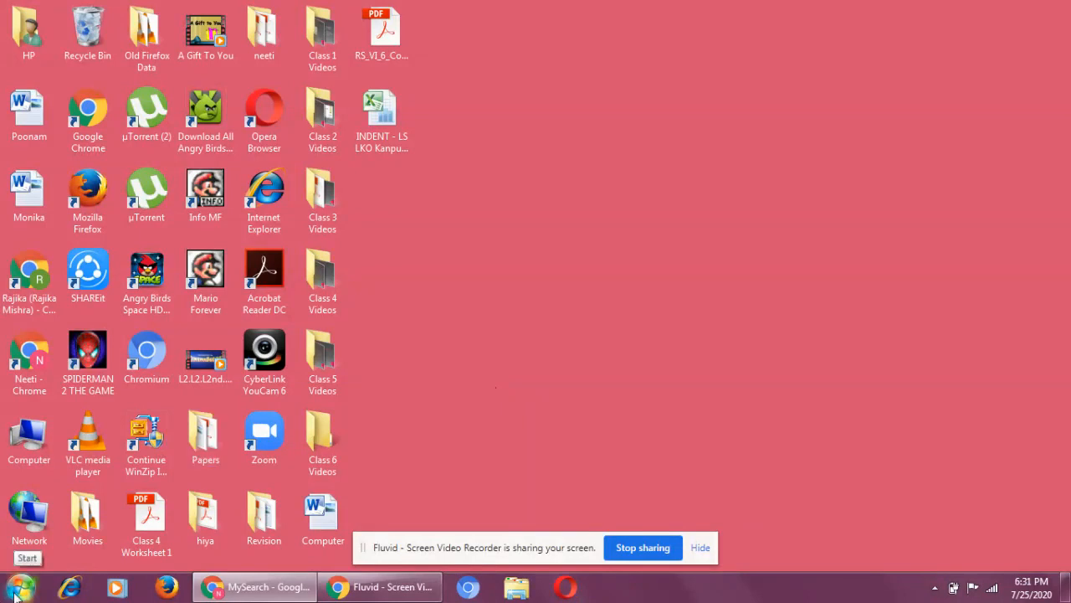
# Bring up the Start menu listing pinned and recent programs
pyautogui.click(17, 558)
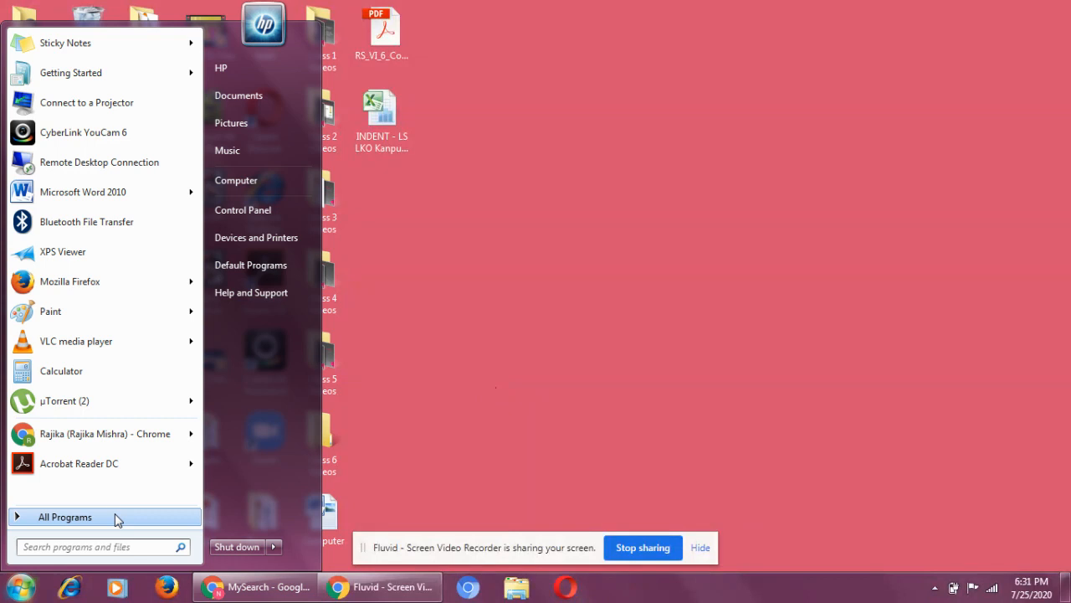
# Expand the Accessories folder within the All Programs list
pyautogui.click(63, 515)
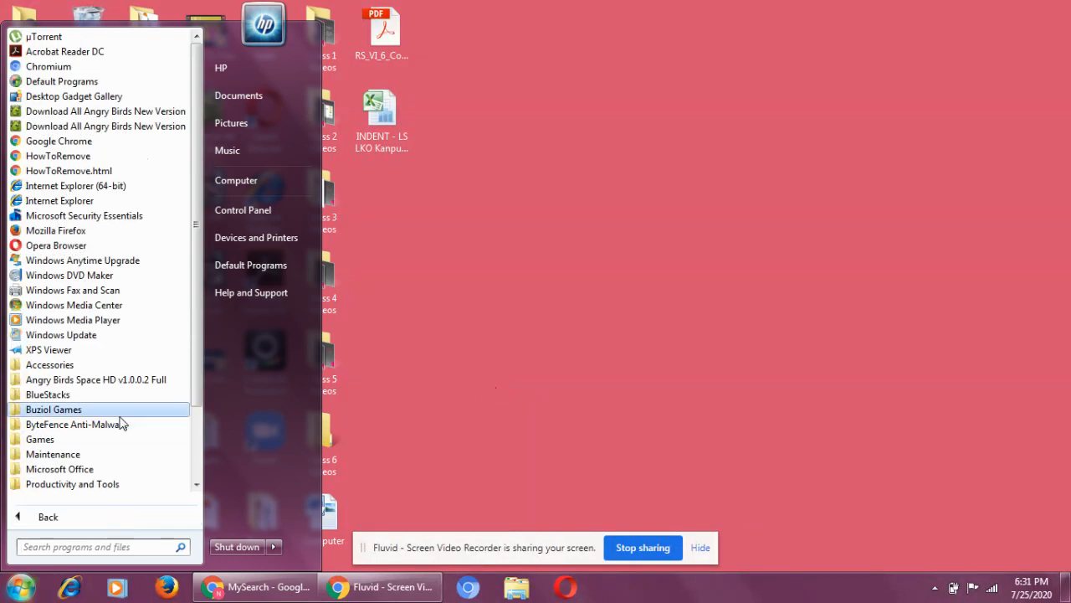
pyautogui.moveTo(80, 87)
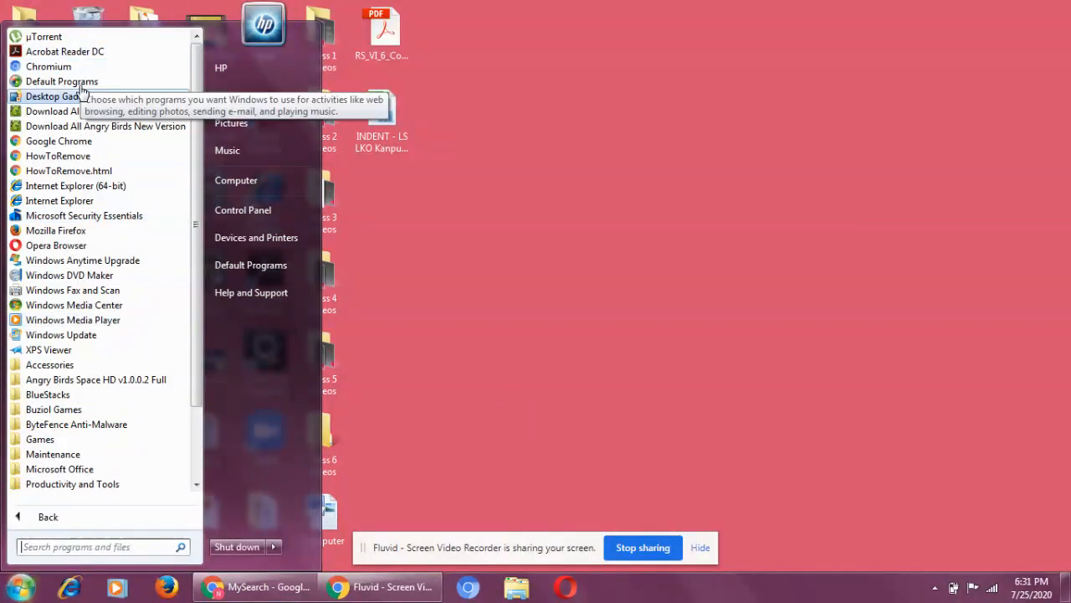
pyautogui.moveTo(54, 453)
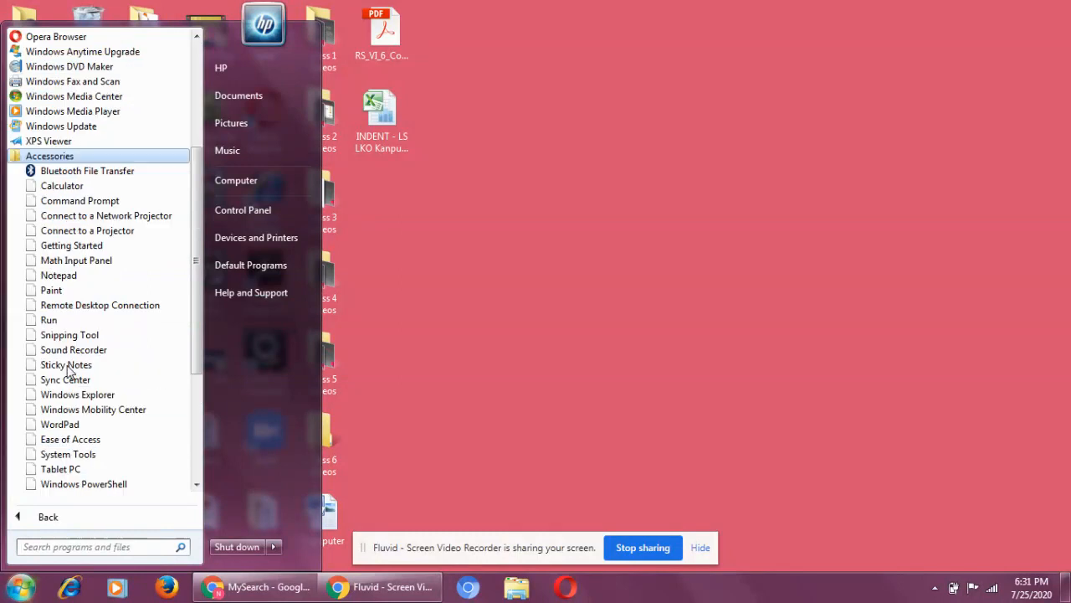
pyautogui.moveTo(100, 304)
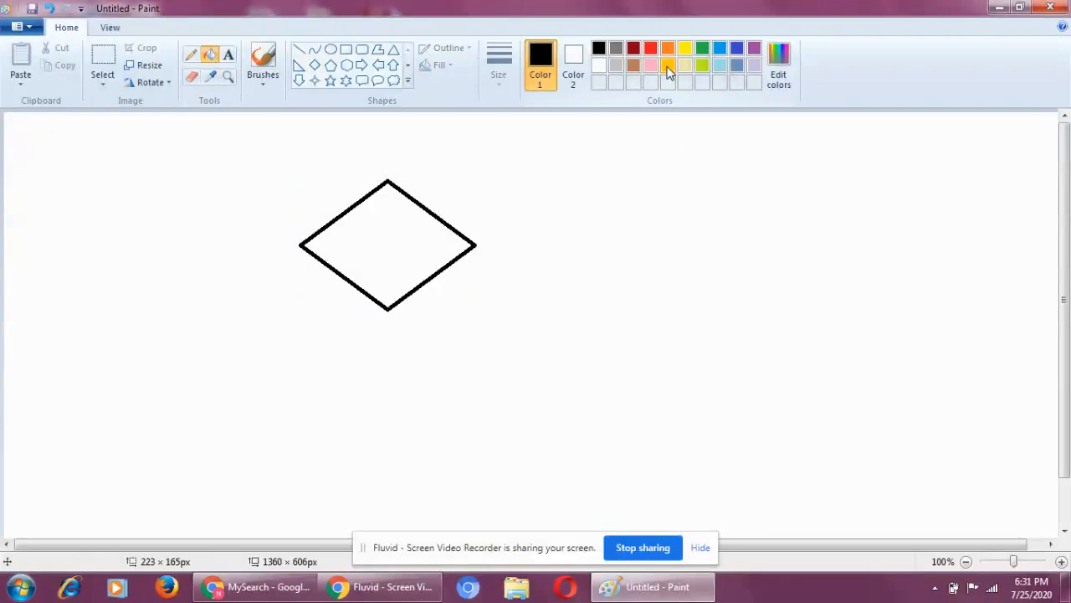
# Fill the diamond with yellow, then close Paint to return to the desktop
pyautogui.click(419, 245)
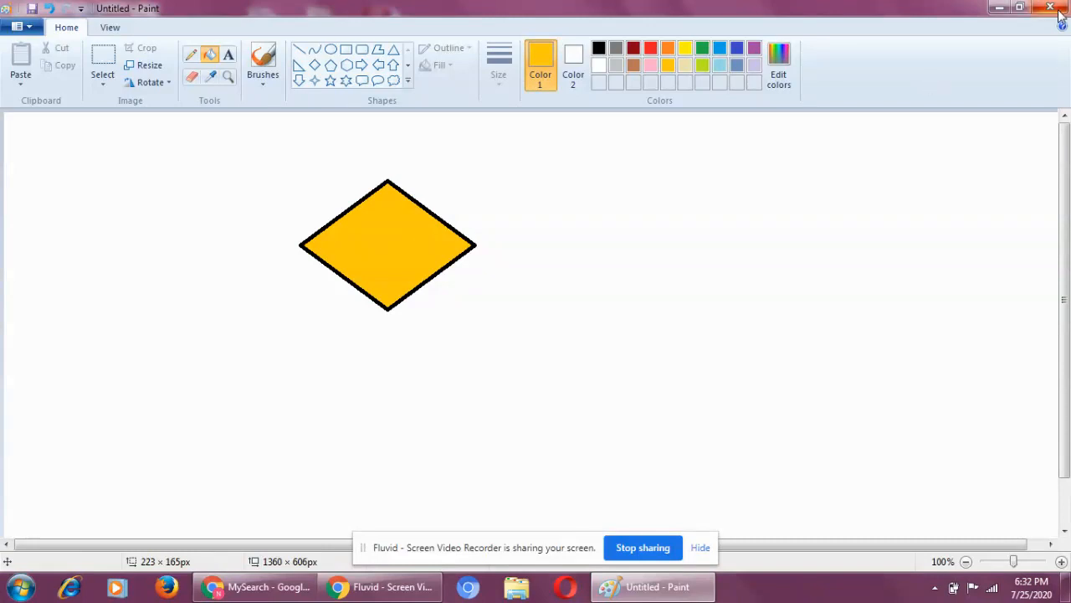
pyautogui.click(1051, 7)
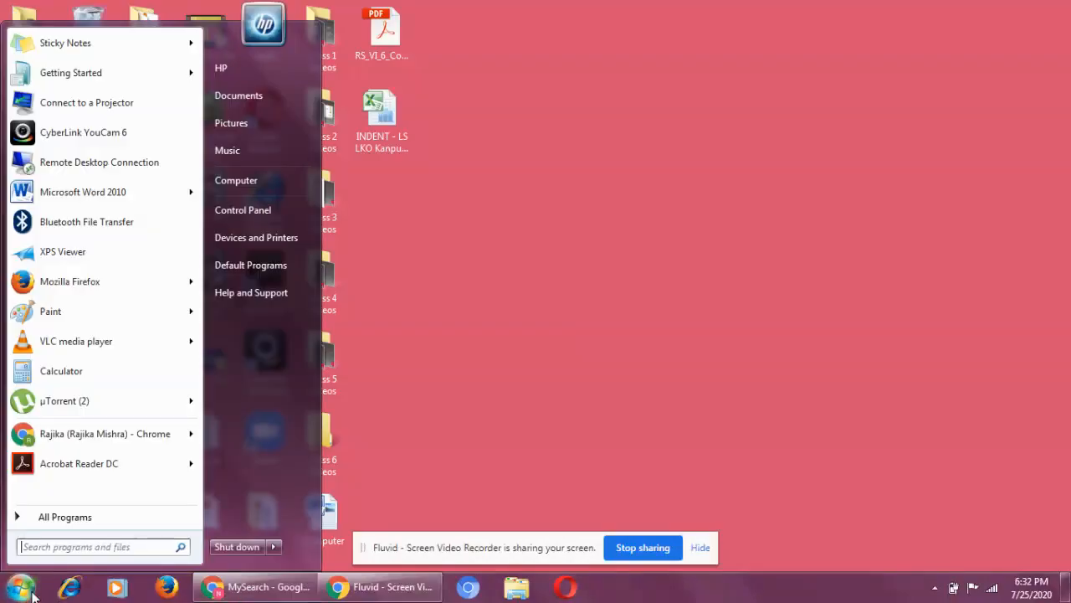
pyautogui.moveTo(84, 191)
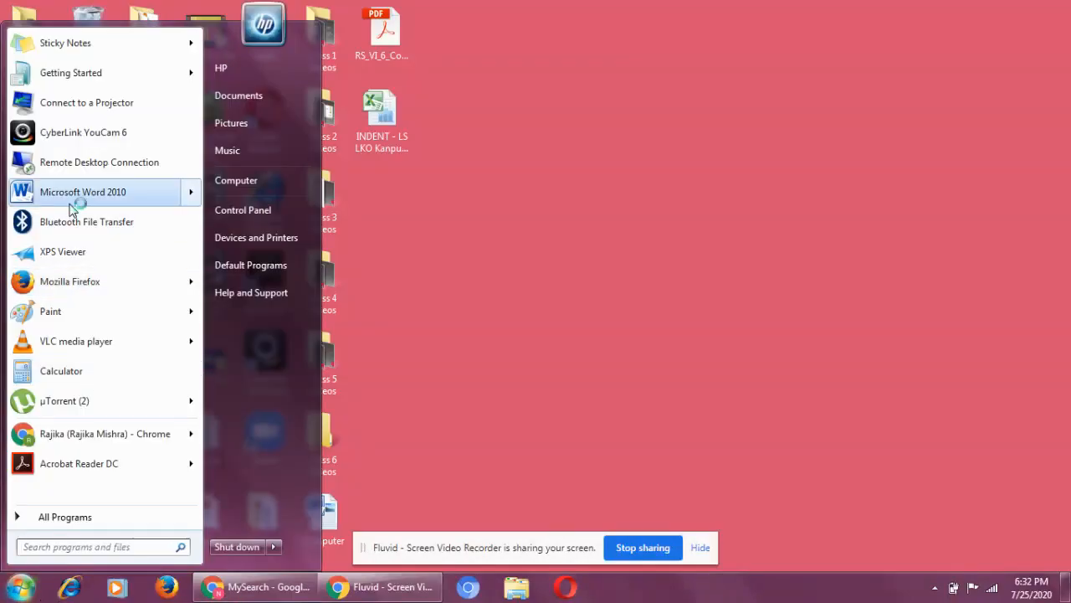